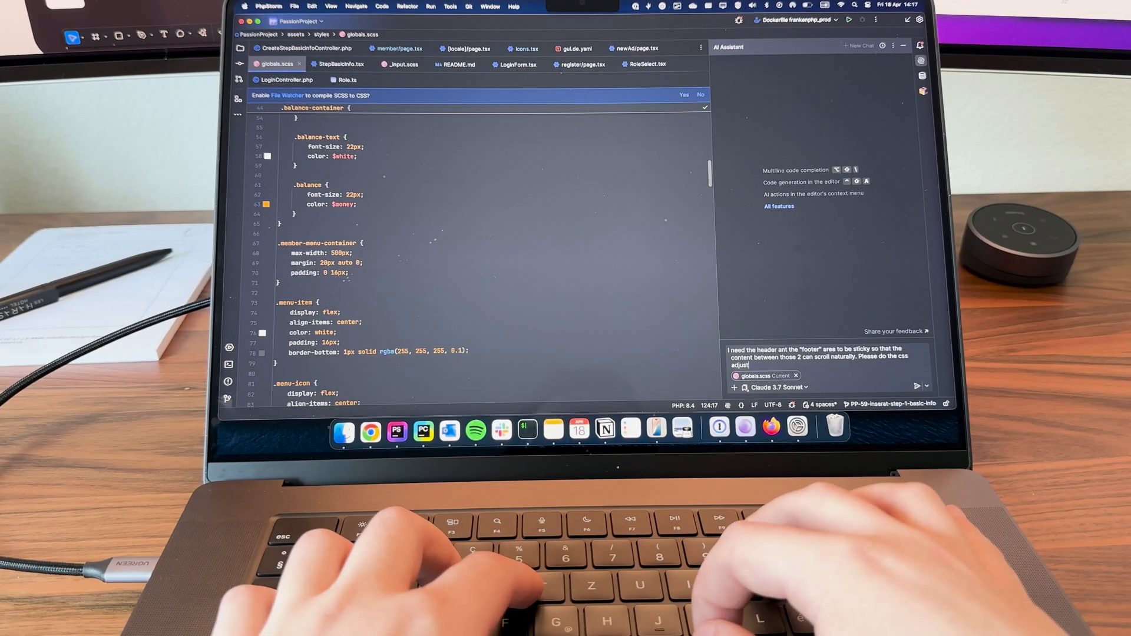
# Step: Submit the request for a sticky header and footer with scrolling content to the AI Assistant
pyautogui.press('Enter')
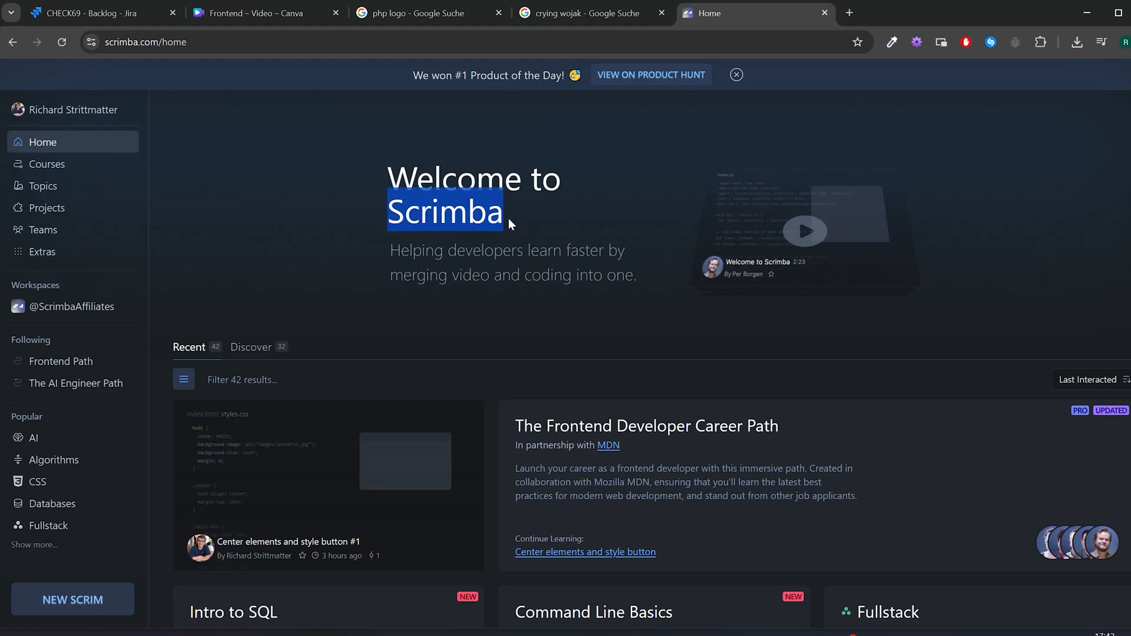
pyautogui.scroll(-3)
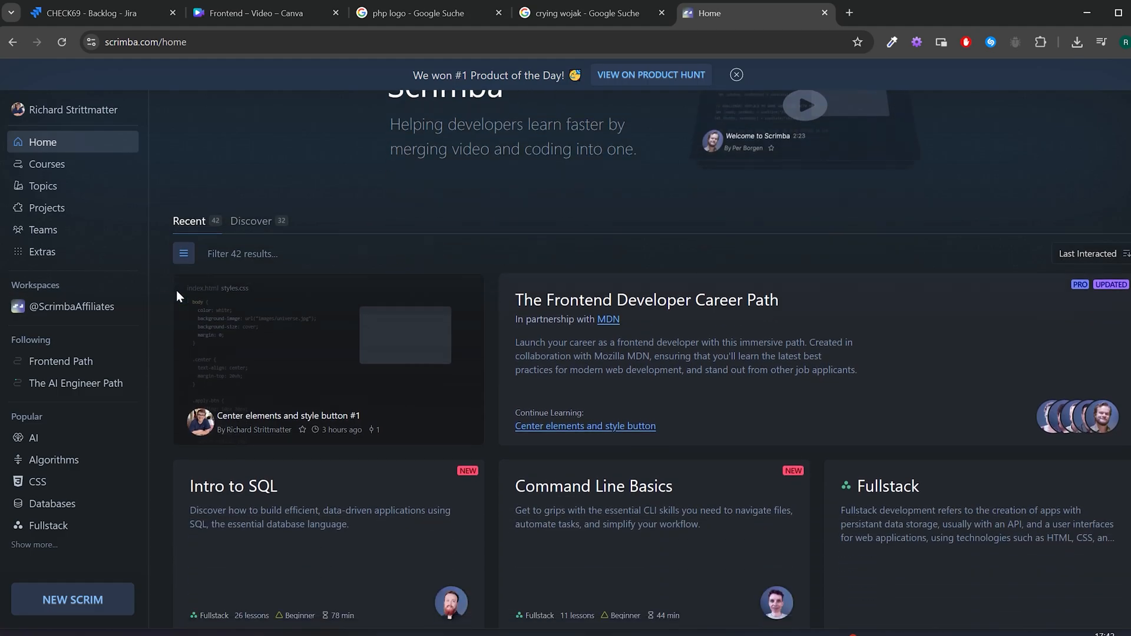